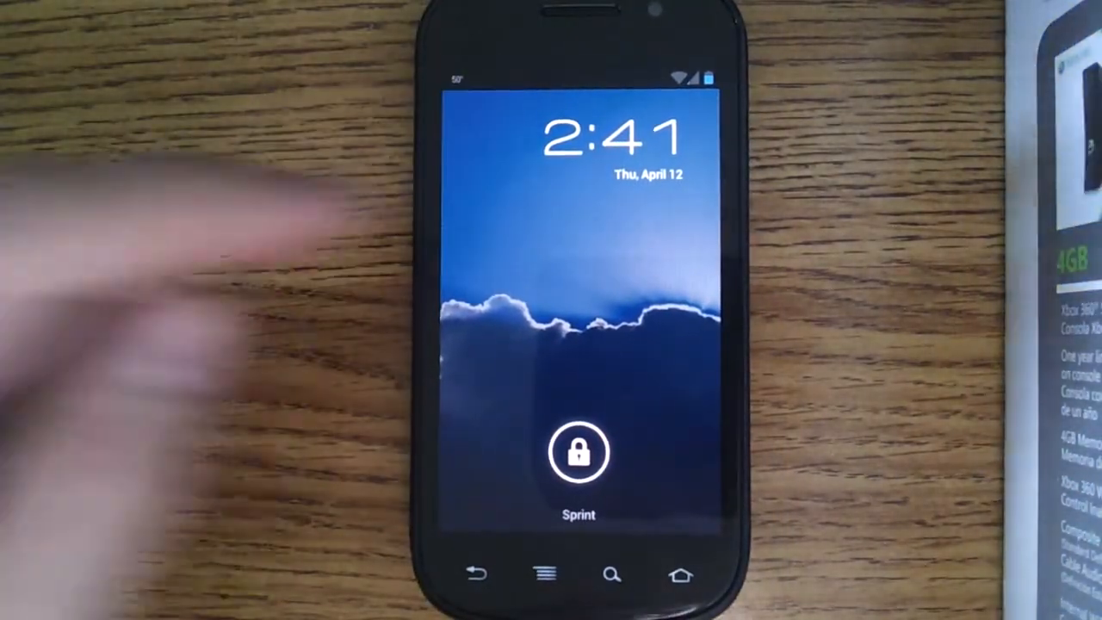
Step: Unlock the phone by dragging the lock icon to the ring edge
left_click(578, 452)
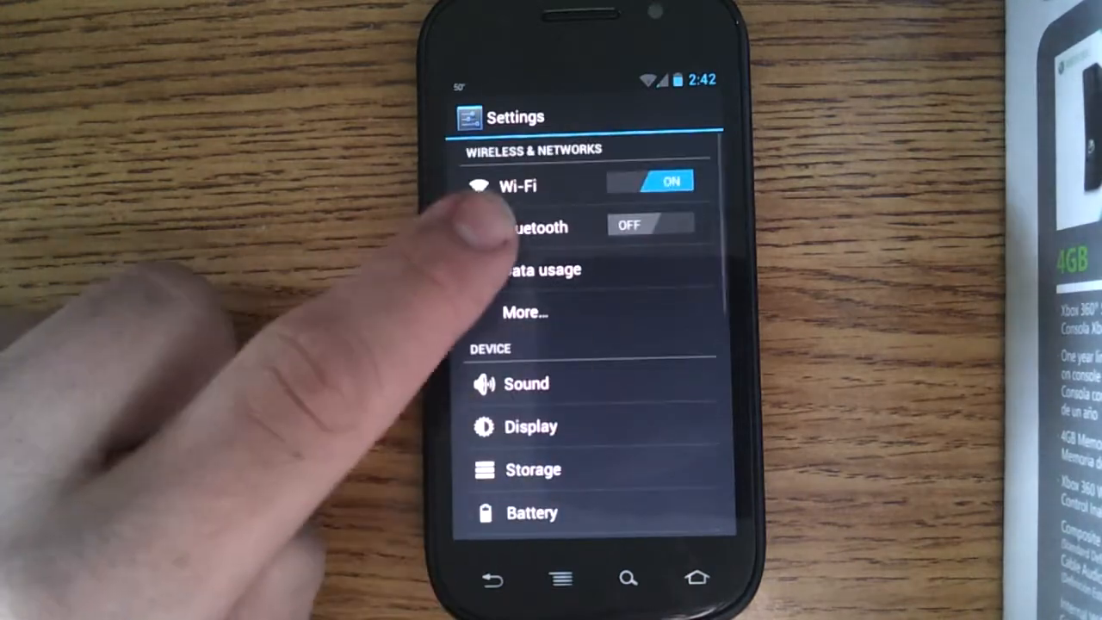
left_click(540, 269)
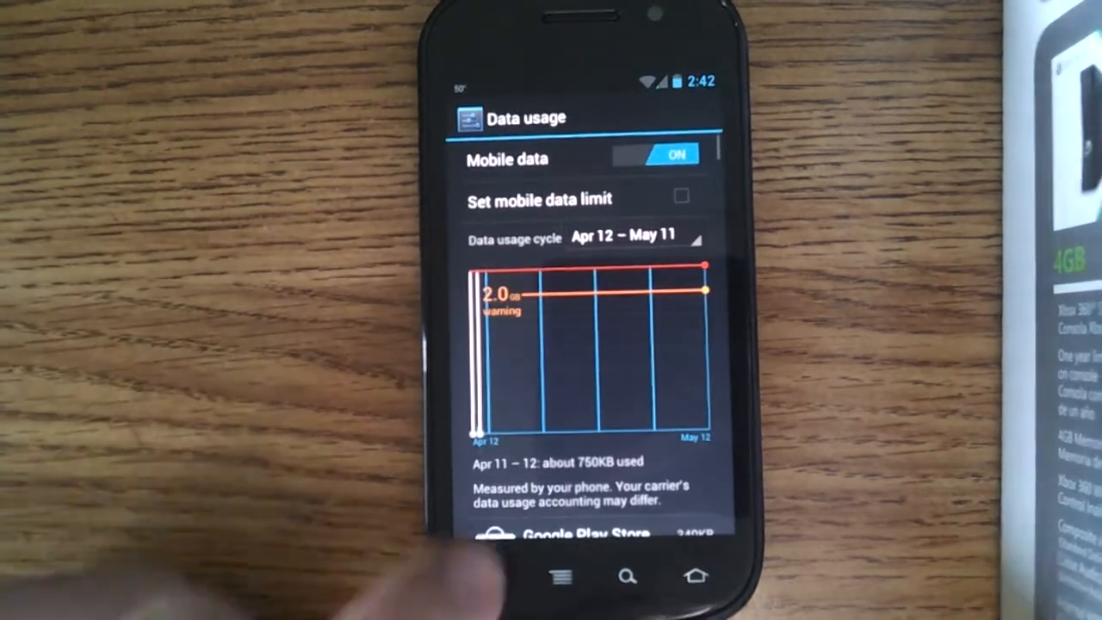
scroll("down", 3)
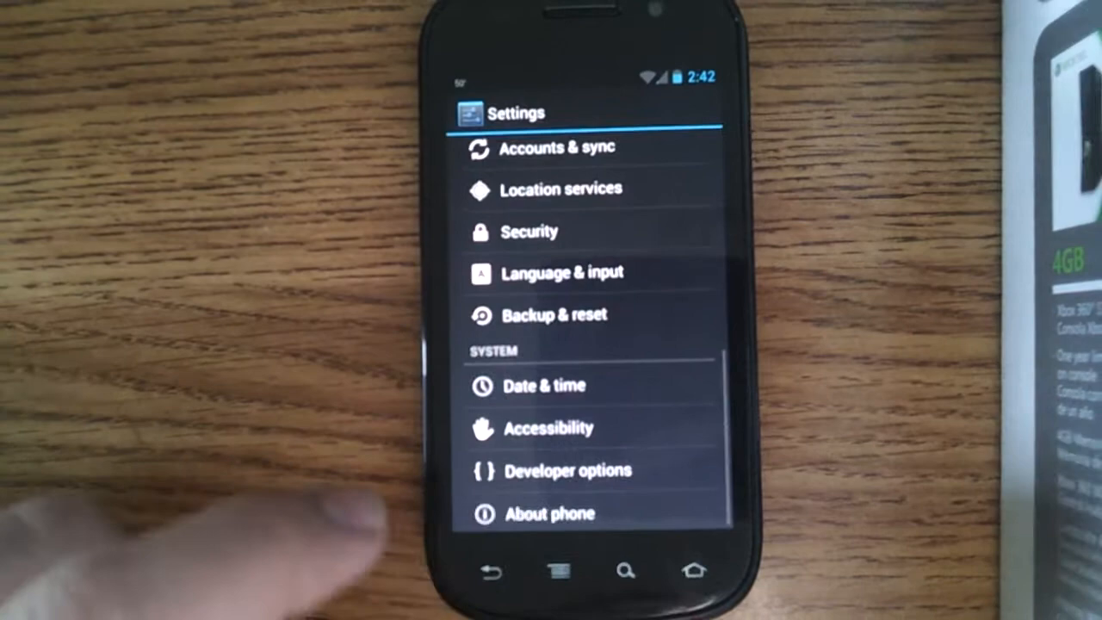
left_click(549, 514)
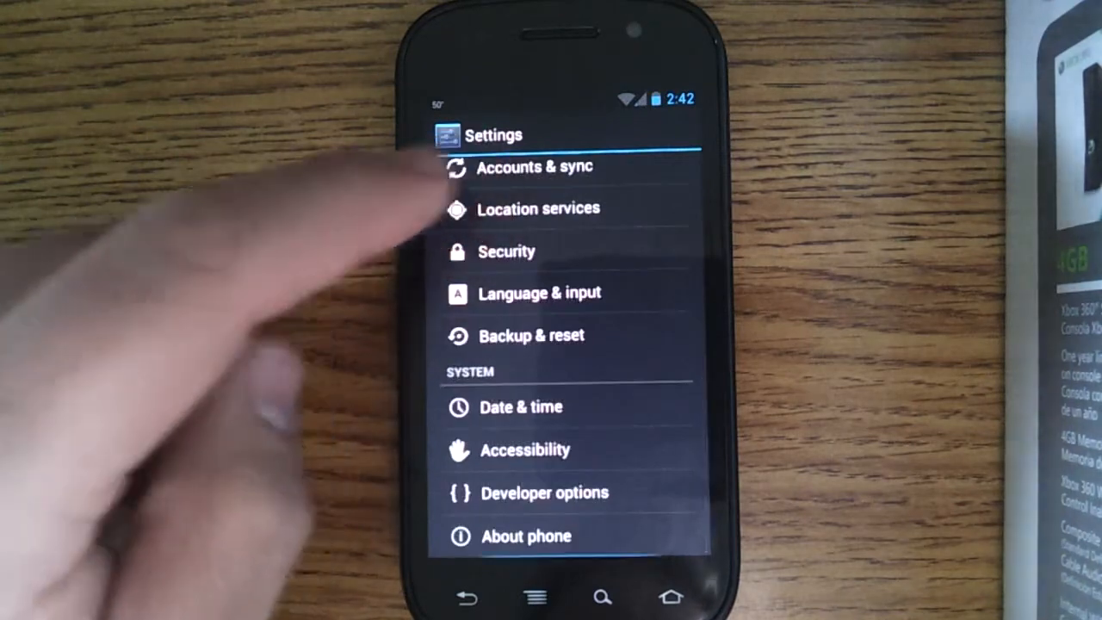
Step: Return to the home screen and browse the Widgets tab of the app drawer to the clock widgets
scroll("up", 3)
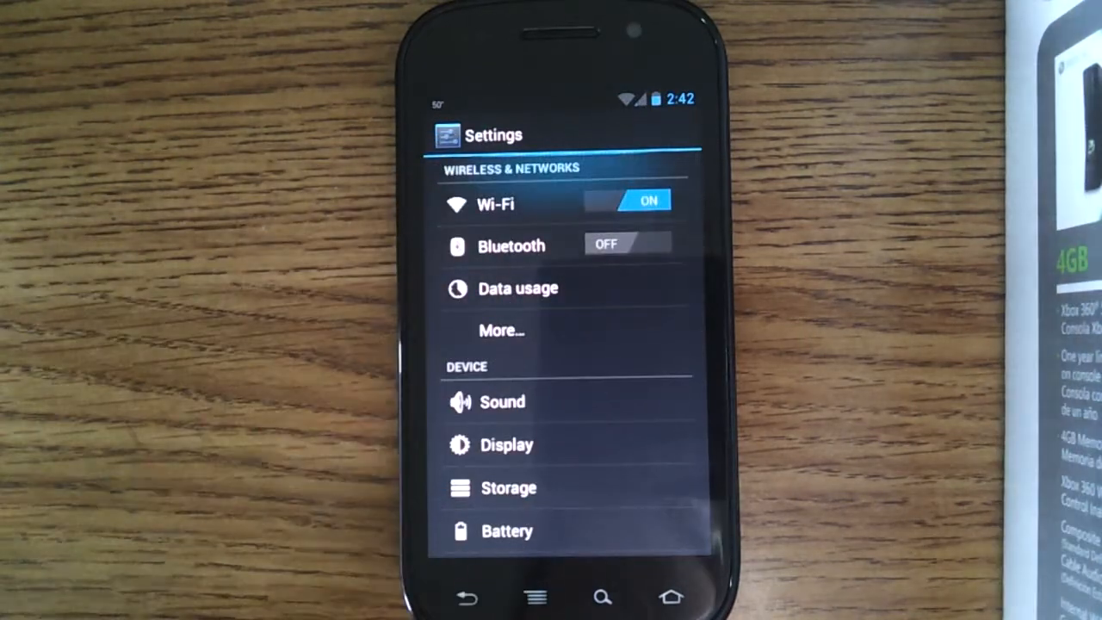
left_click(672, 597)
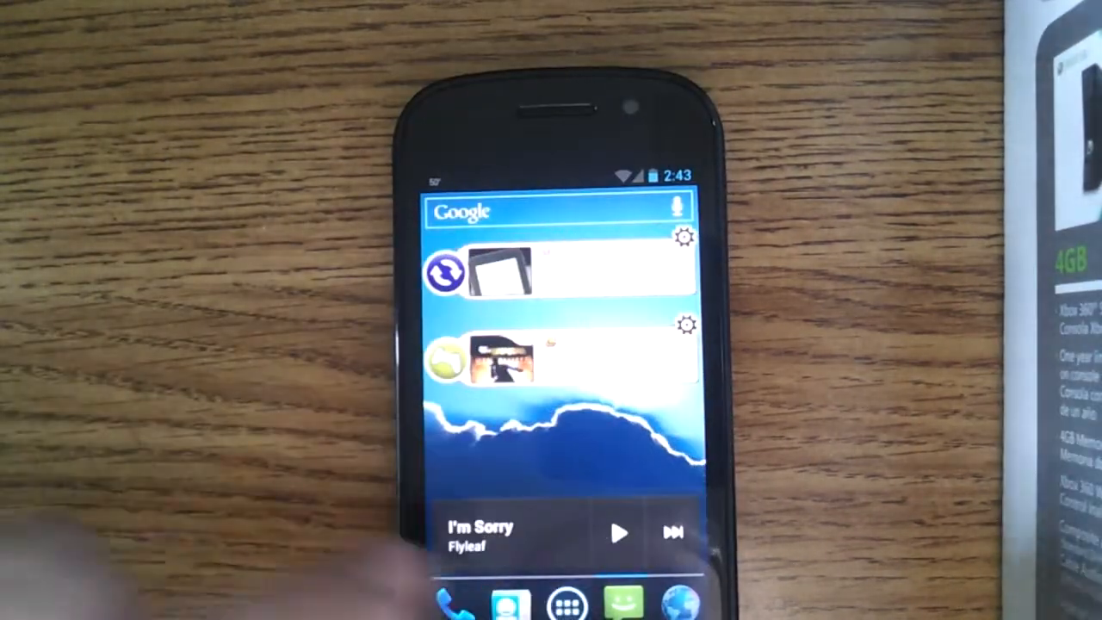
left_click(567, 603)
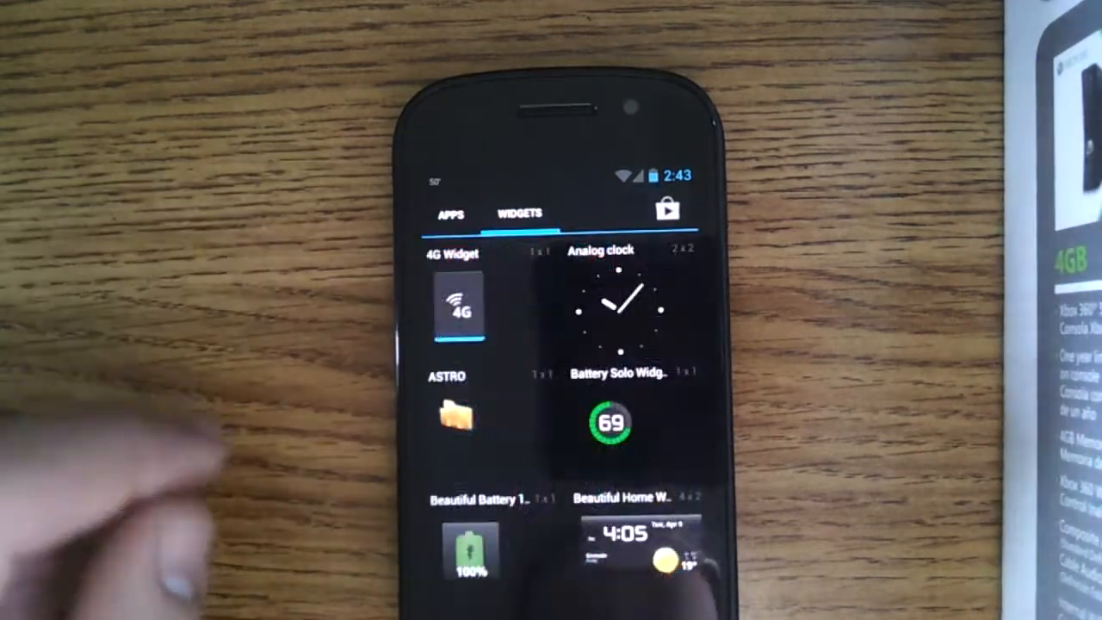
scroll("down", 3)
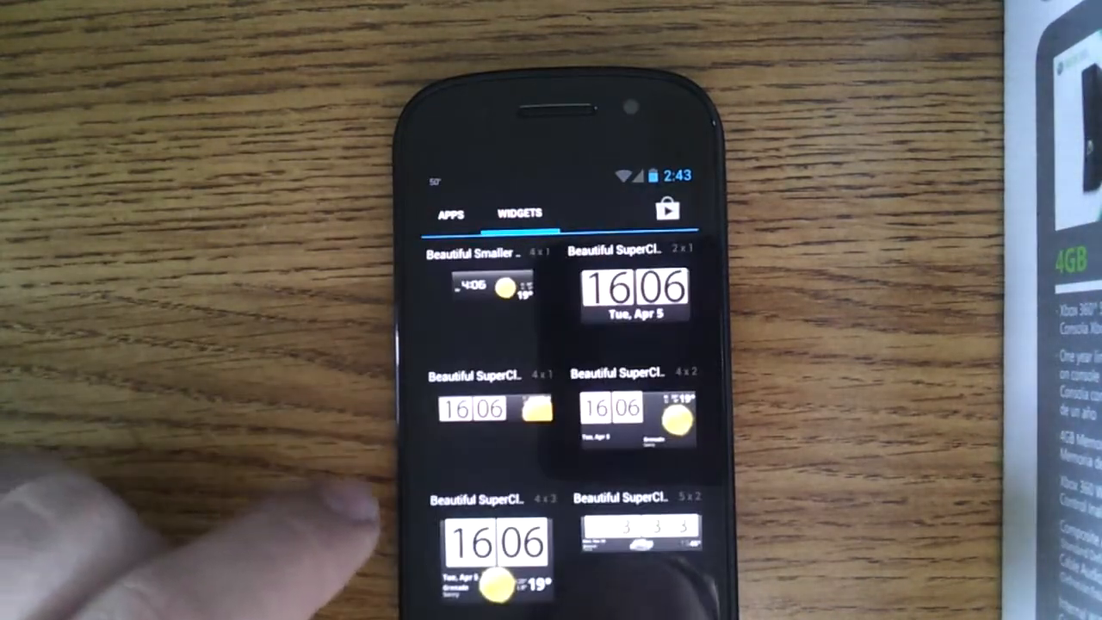